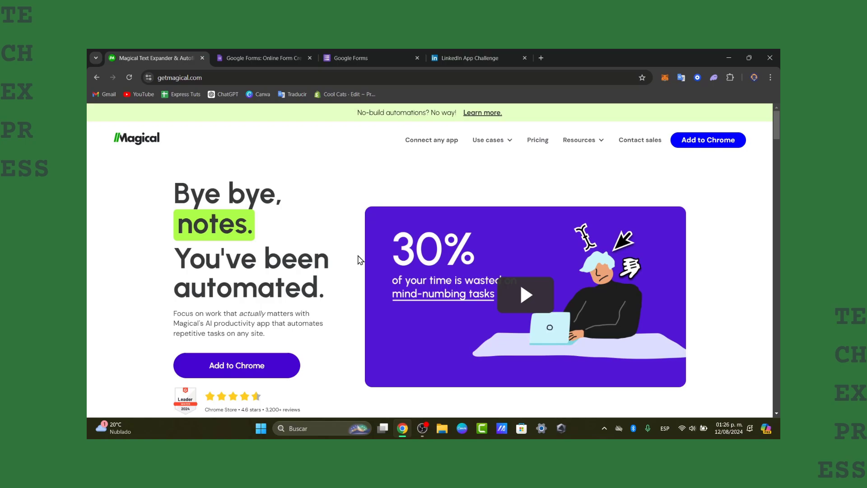
Step: Browse the message personalization and data entry use cases on getmagical.com
scroll(down, 3)
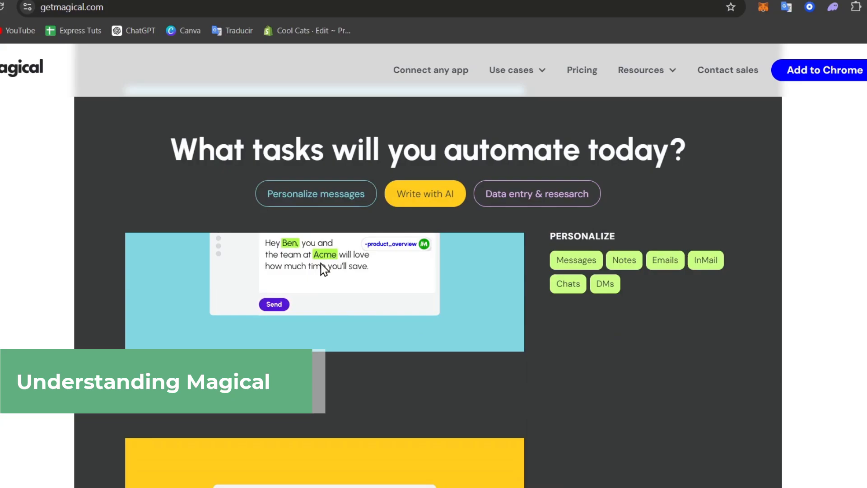
click(315, 193)
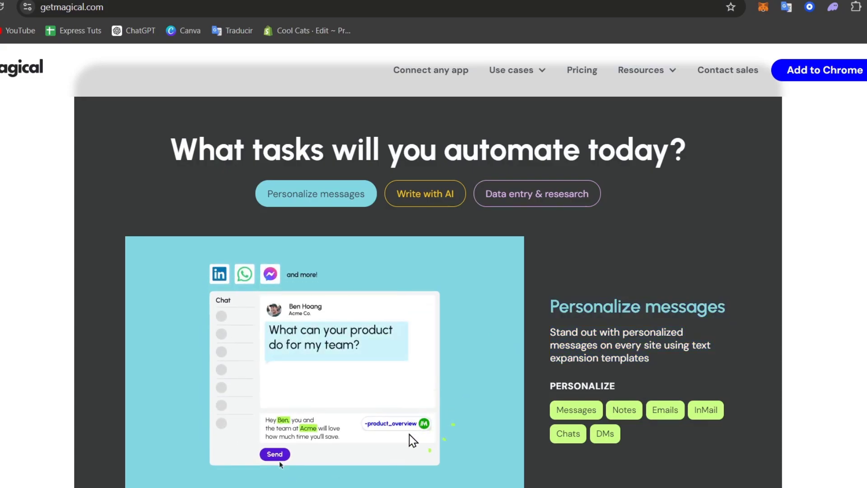
click(425, 194)
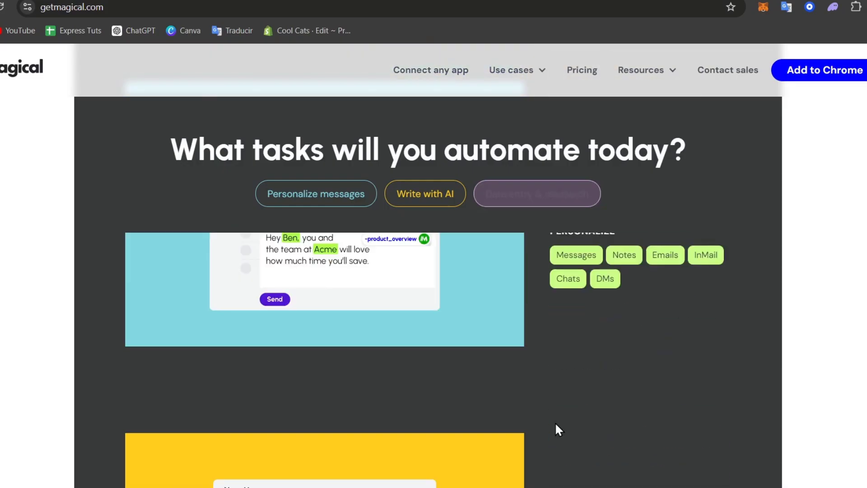
scroll(up, 3)
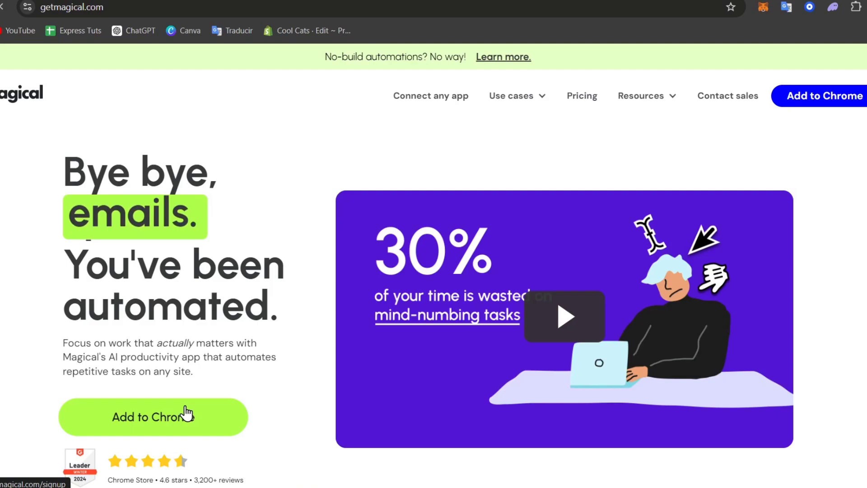
Step: Add the Magical: AI Agent for Autofill Automation extension to Chrome from its store listing
click(153, 416)
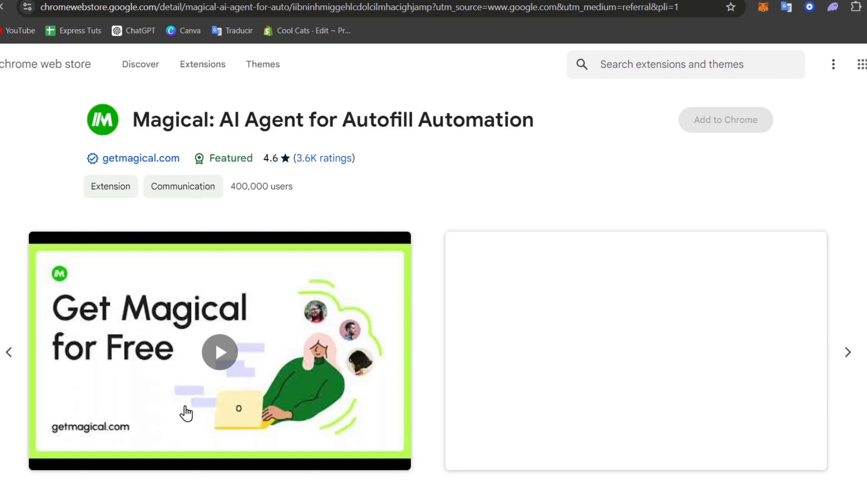
click(686, 64)
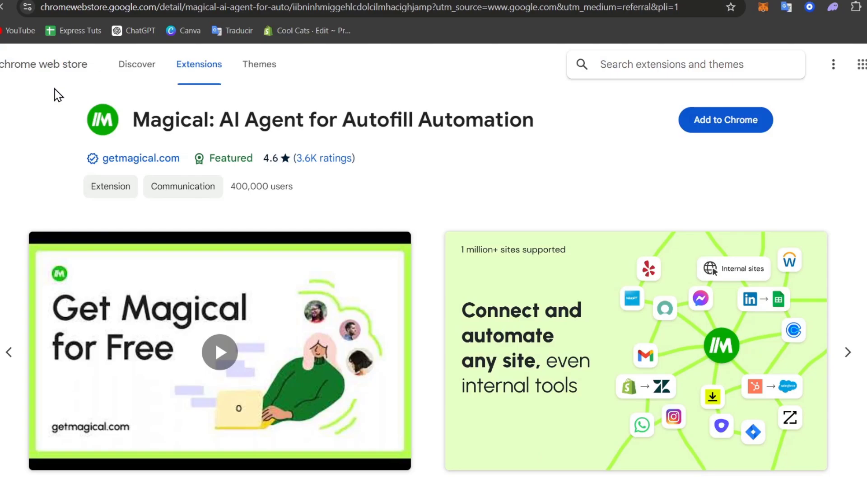
mouse_move(780, 131)
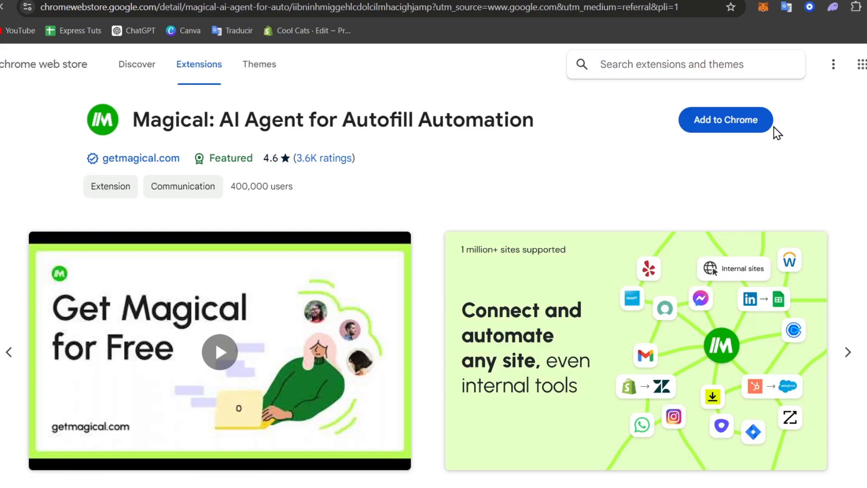
click(725, 119)
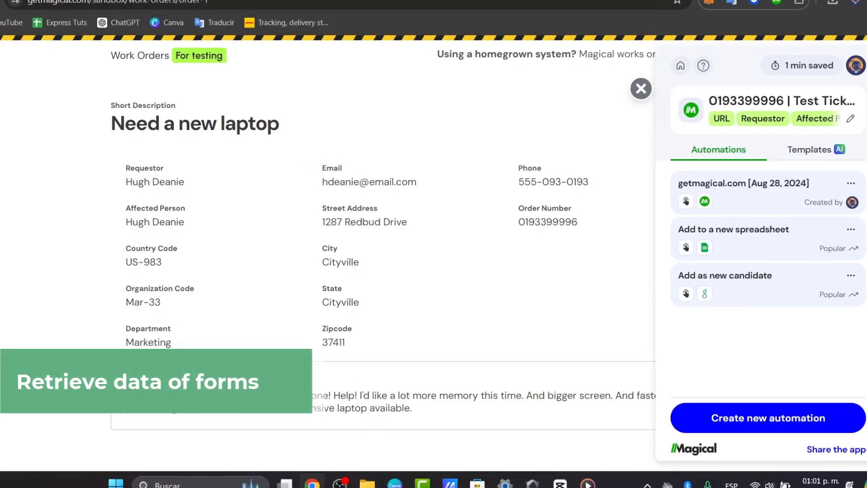
Step: Close the Magical panel and select the work order's Street Address value
click(640, 89)
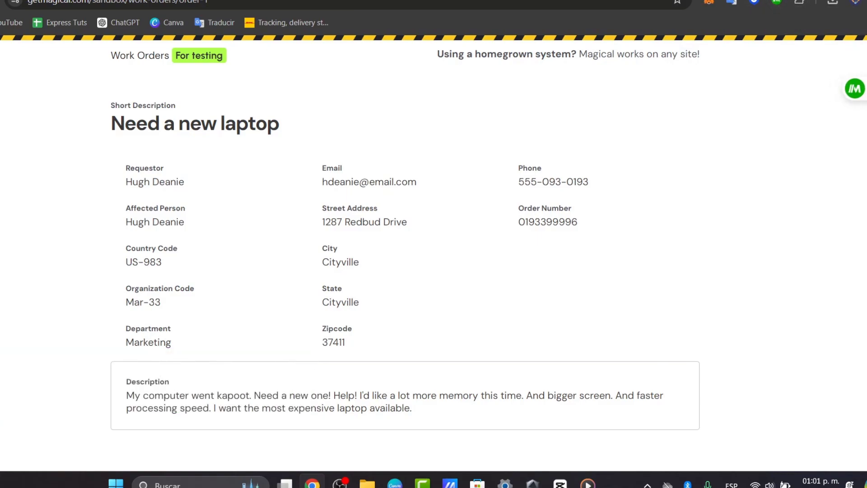
mouse_move(331, 333)
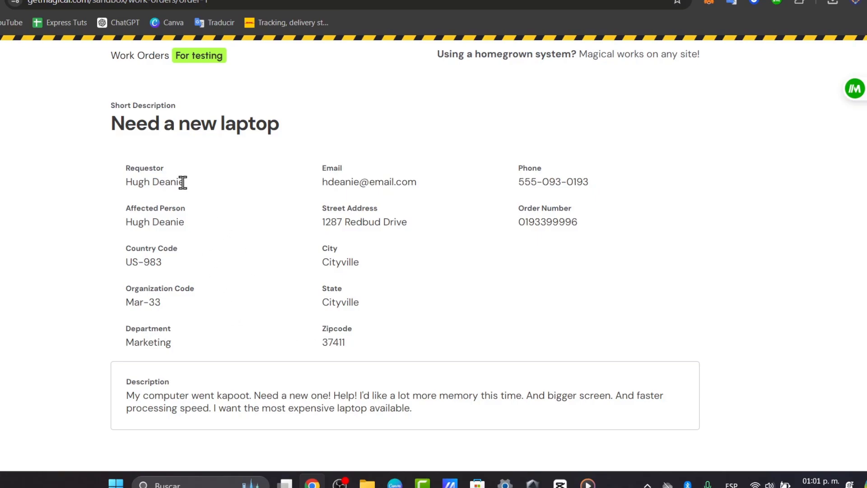
mouse_move(338, 218)
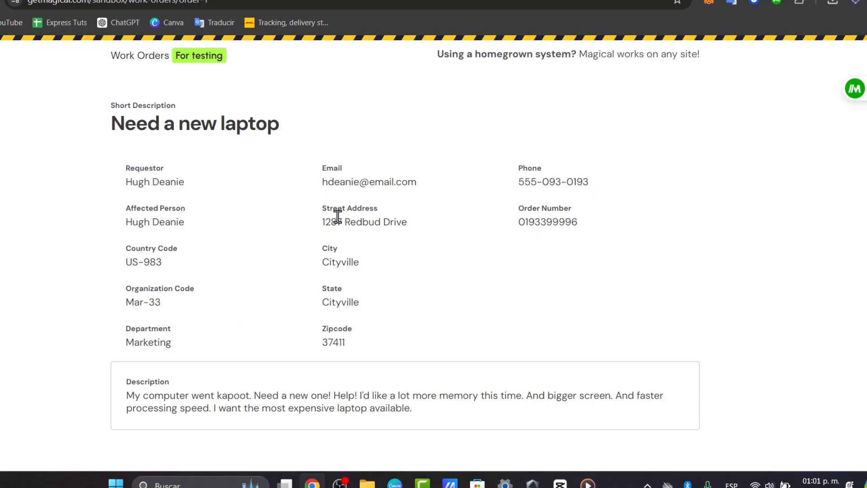
double_click(330, 303)
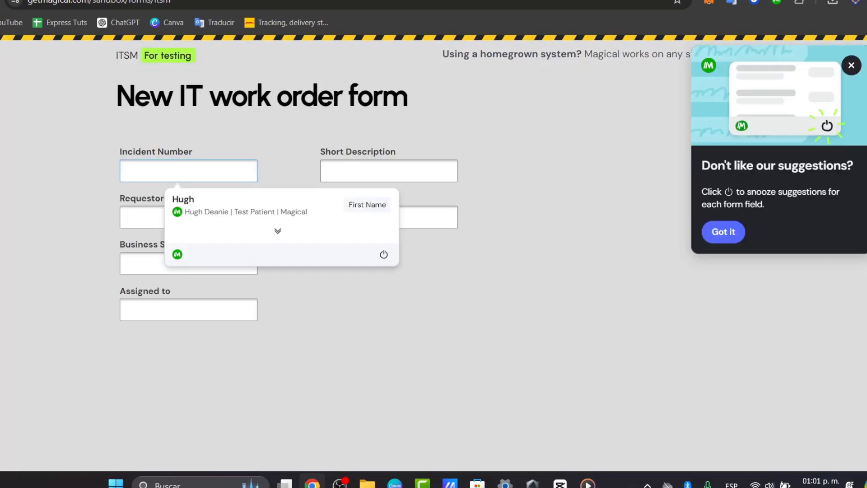
Step: Accept the Hugh suggestion to autofill the IT work order, then dismiss the snoozing tip
click(243, 211)
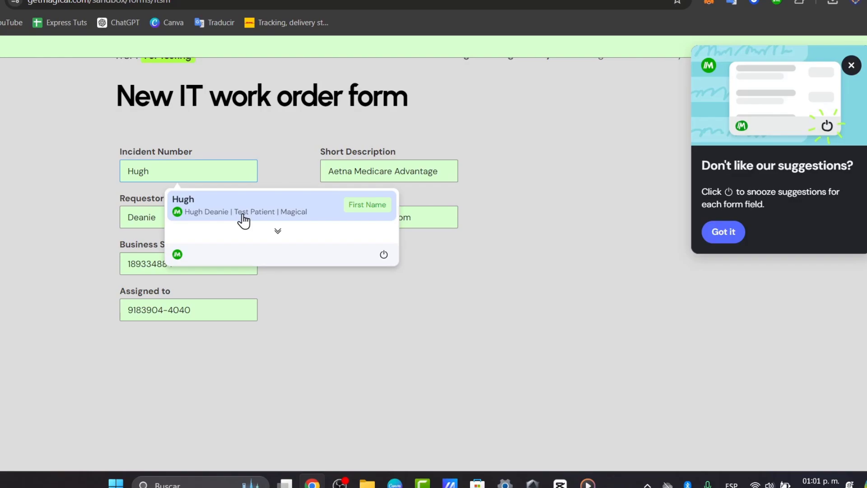
mouse_move(300, 228)
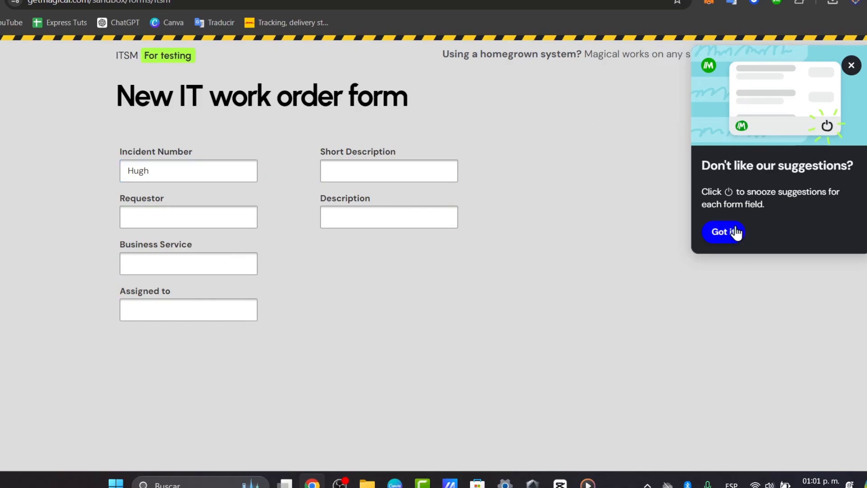
click(724, 231)
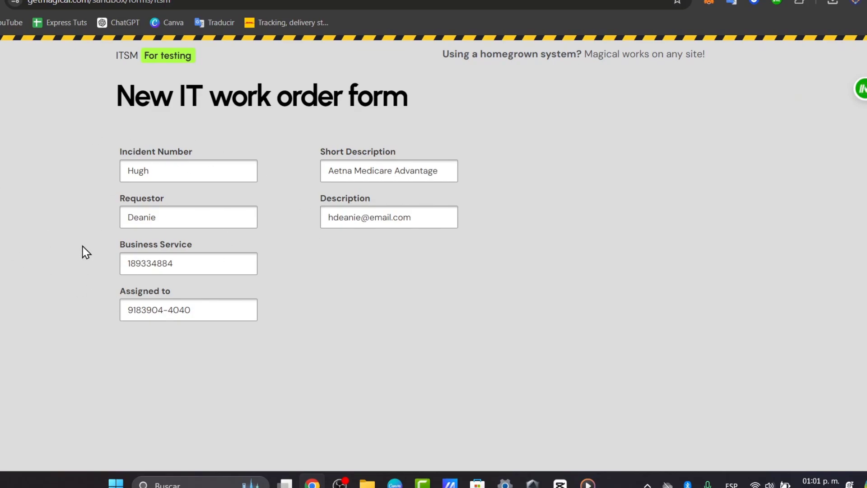
mouse_move(220, 295)
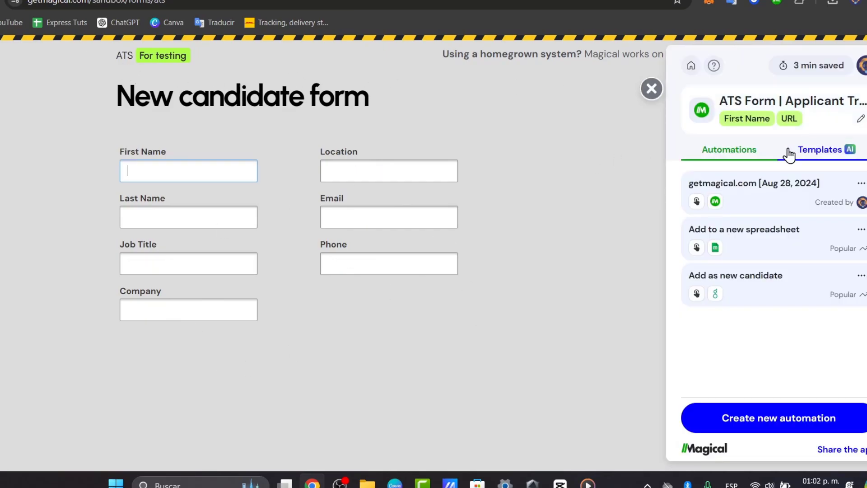
Step: Open the getmagical.com automation, then start a new automation from the patient page's Magical panel
click(729, 149)
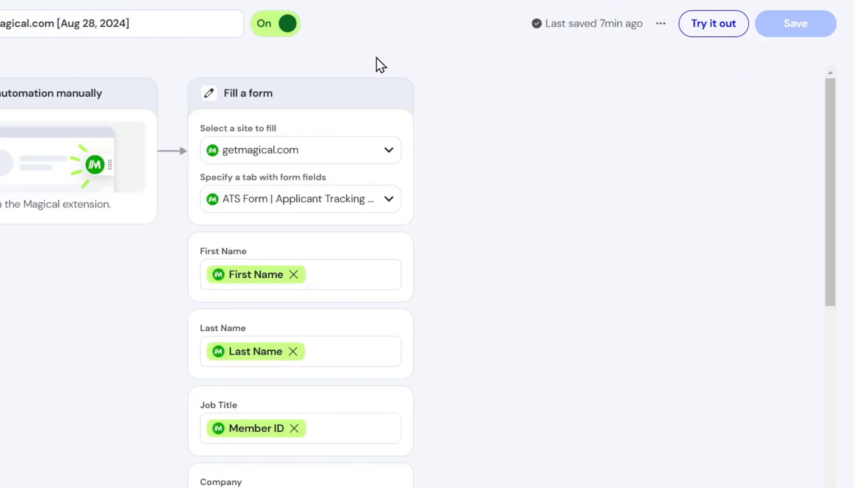
mouse_move(341, 162)
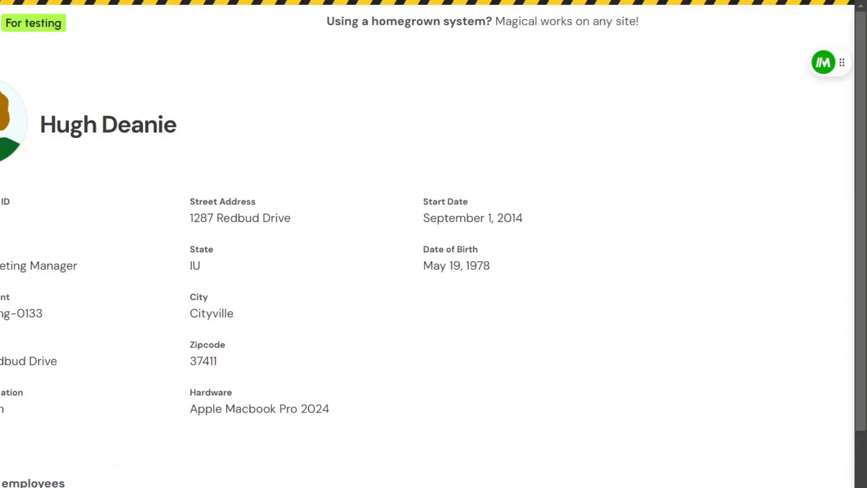
click(823, 62)
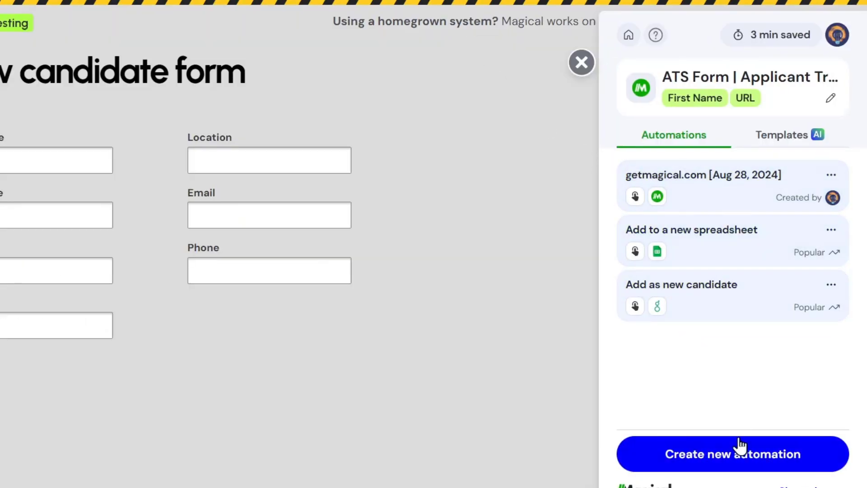
click(732, 453)
text(Fill Forms)
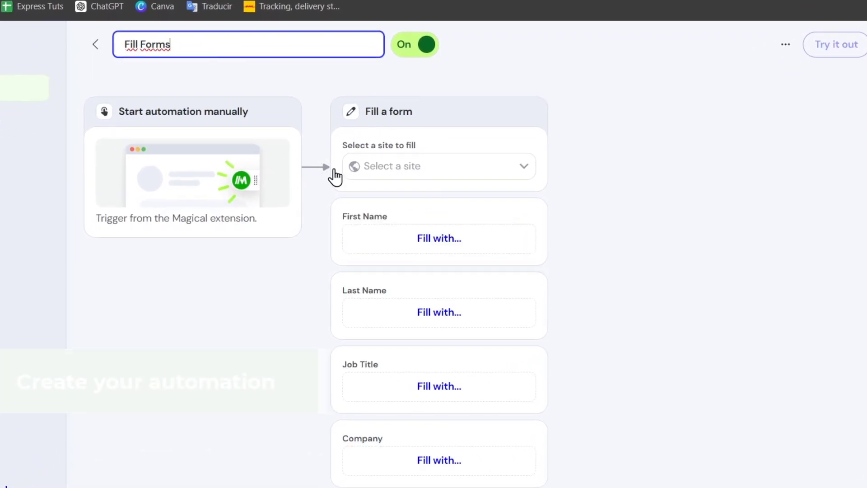
click(437, 166)
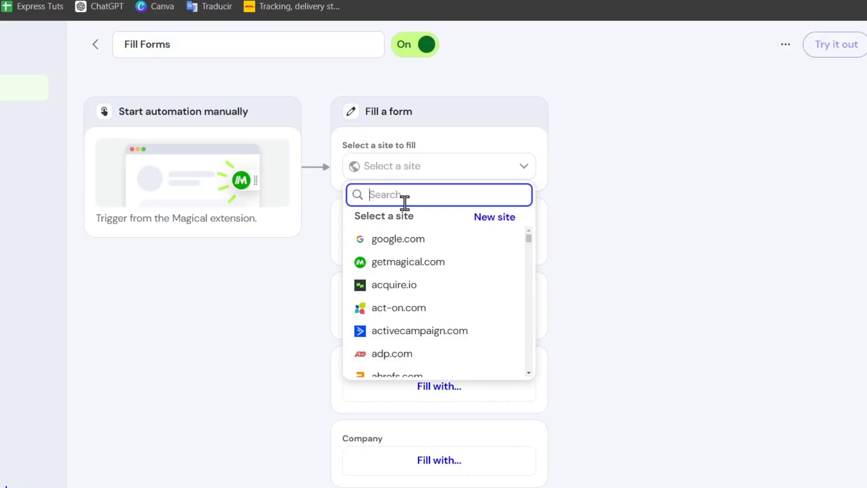
click(407, 262)
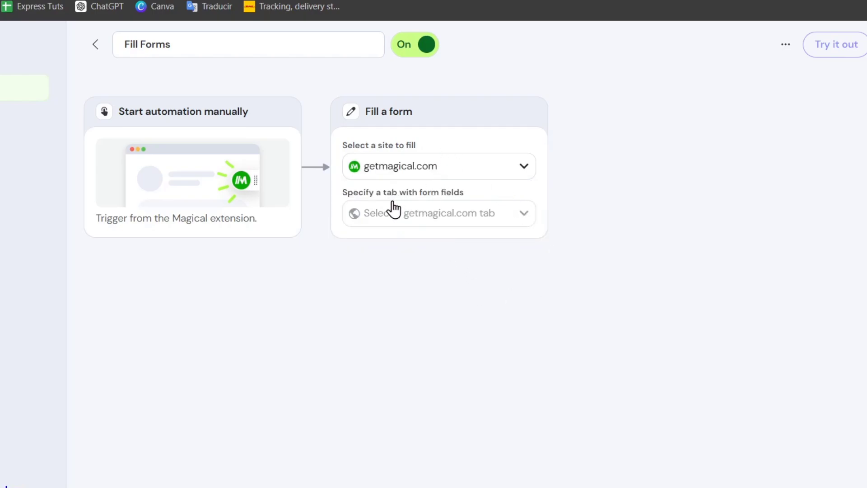
click(437, 213)
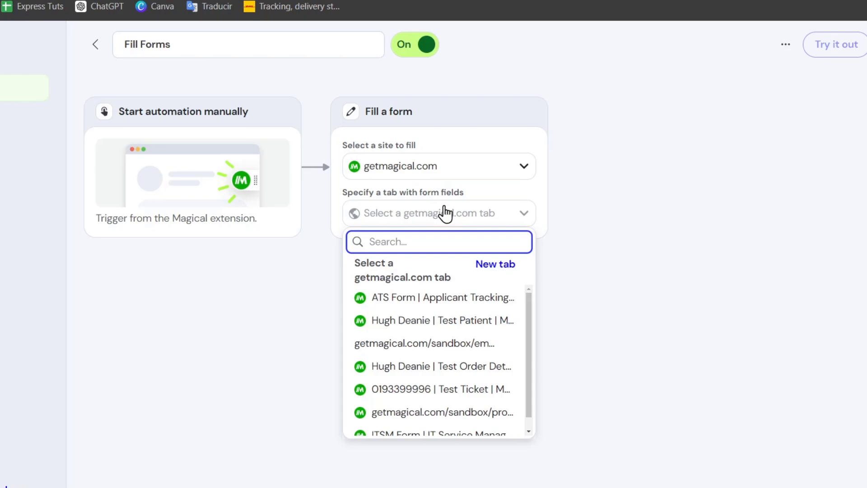
mouse_move(458, 272)
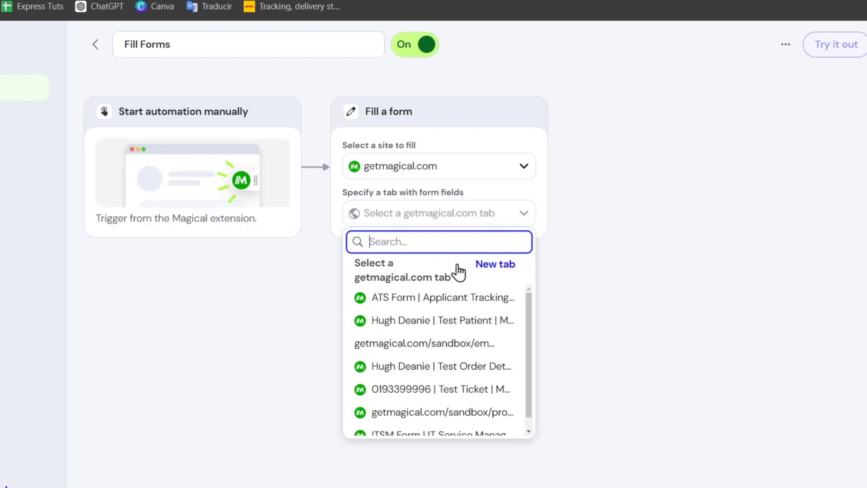
mouse_move(414, 304)
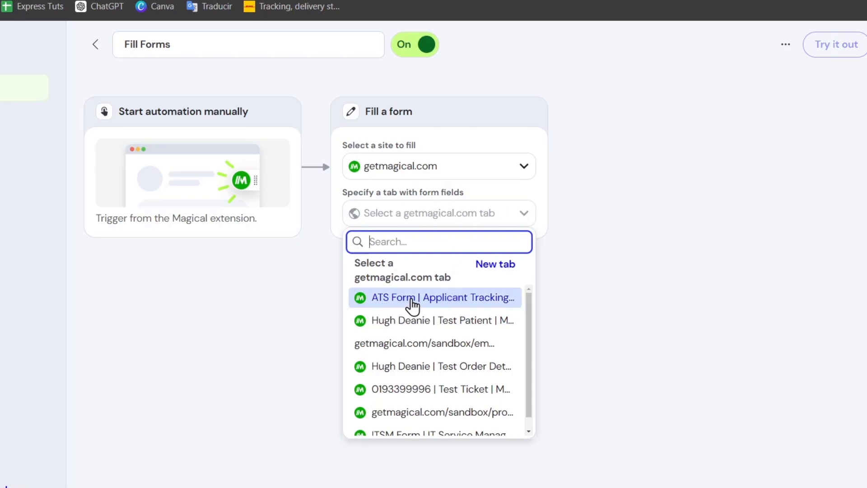
click(434, 298)
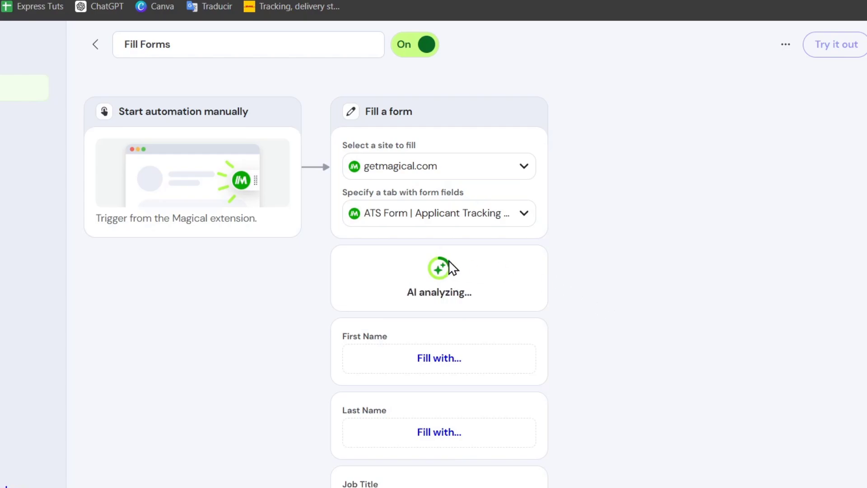
mouse_move(490, 301)
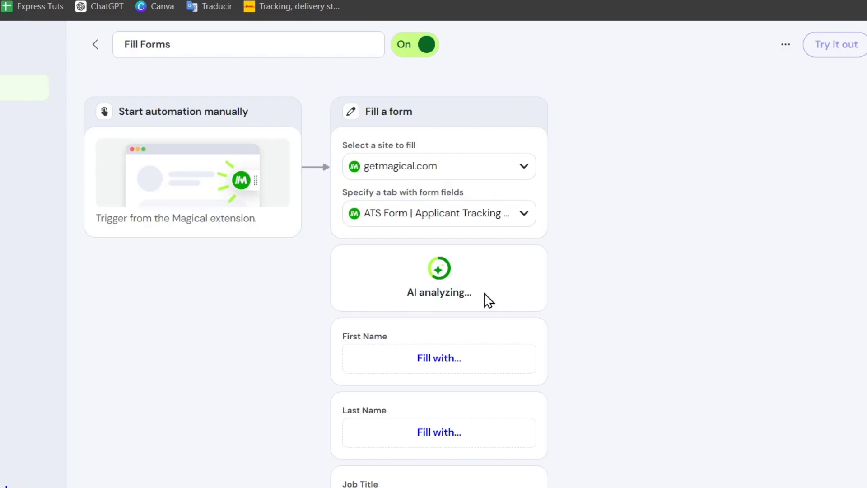
scroll(down, 3)
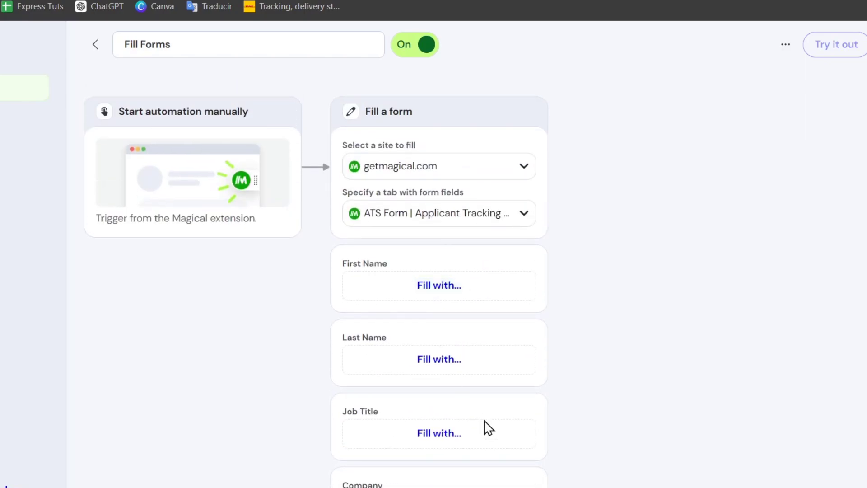
mouse_move(523, 389)
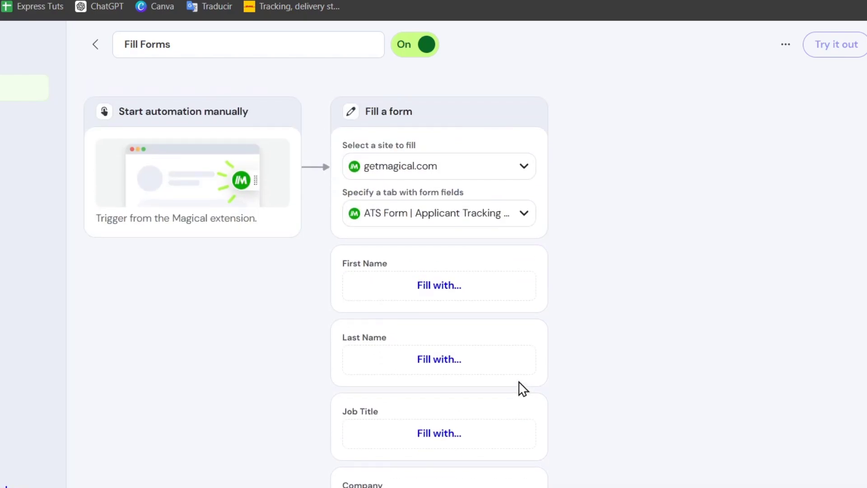
mouse_move(544, 212)
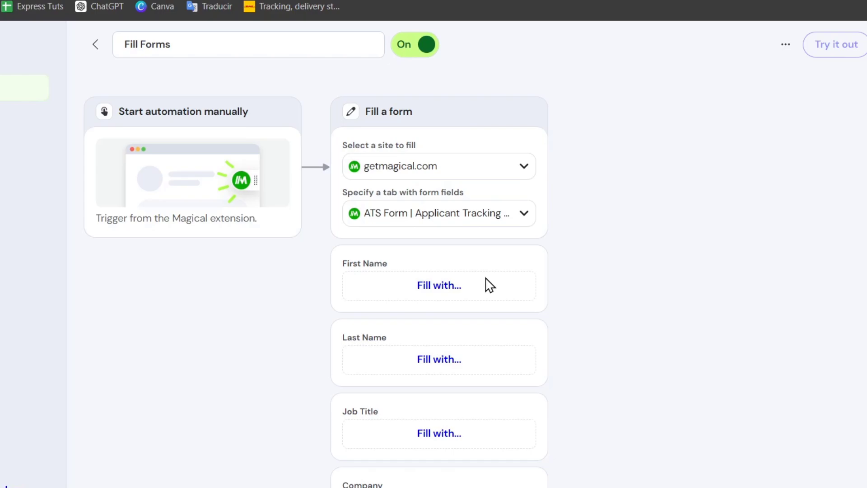
mouse_move(387, 256)
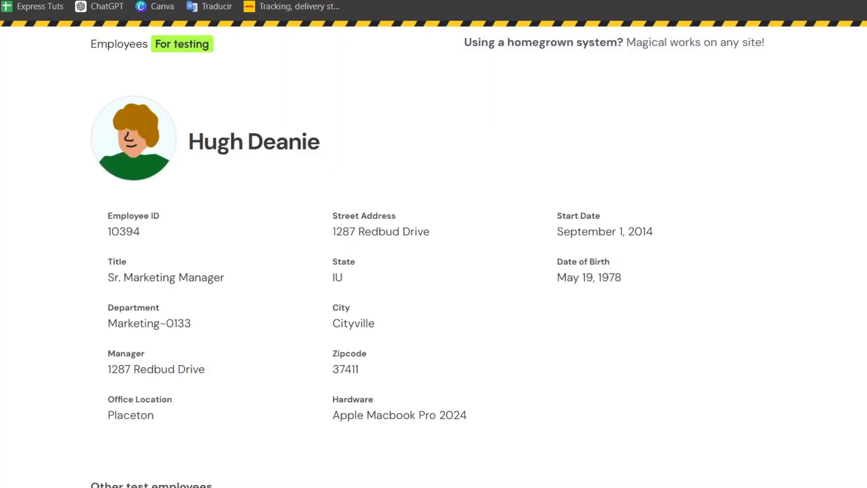
mouse_move(712, 171)
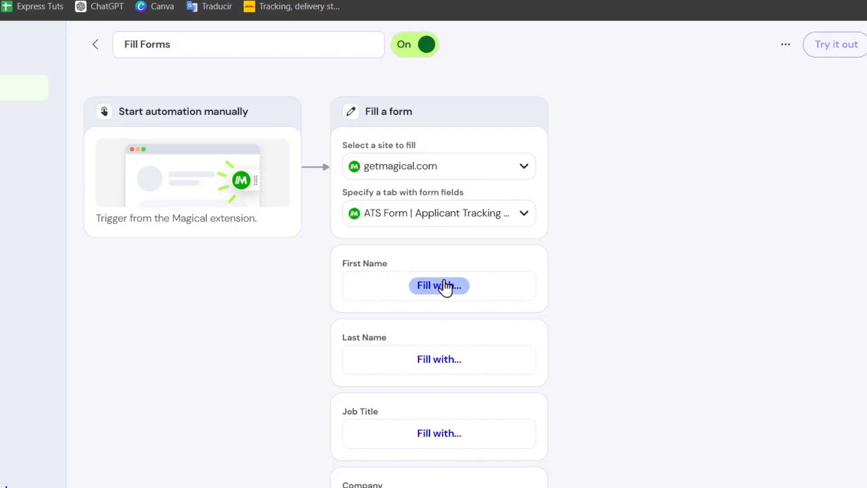
Step: Fill First Name with the site's First Name attribute and set Last Name to site info
click(439, 285)
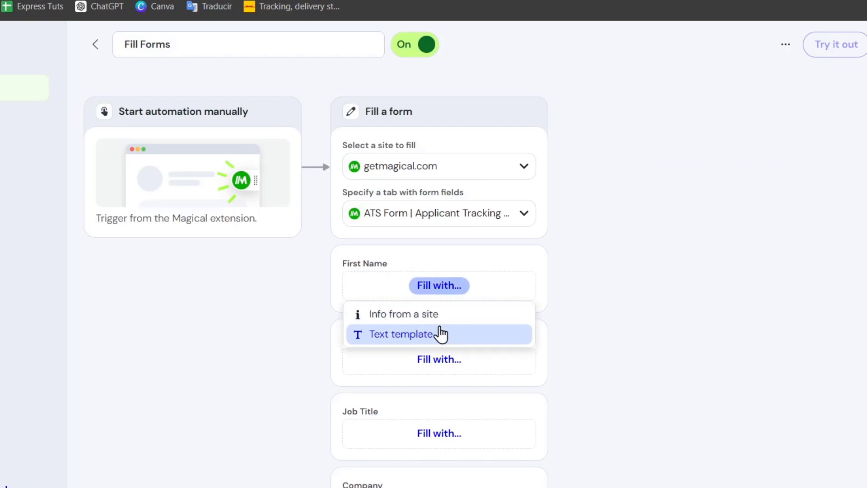
click(404, 313)
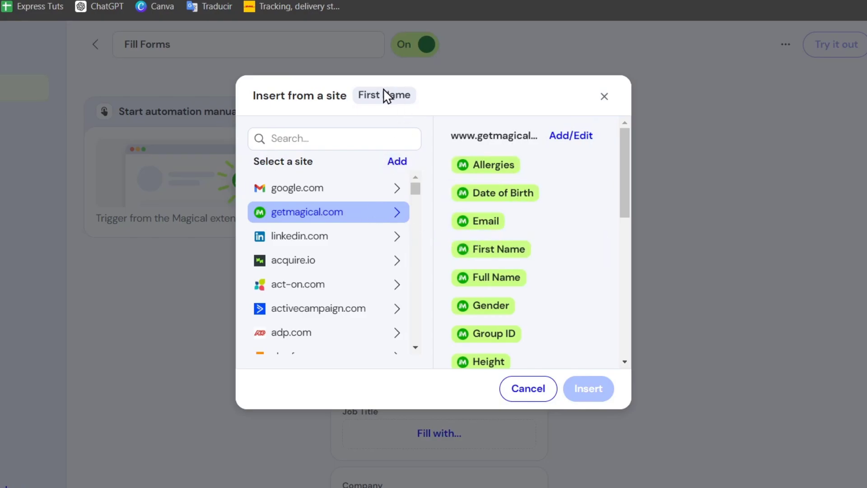
click(490, 249)
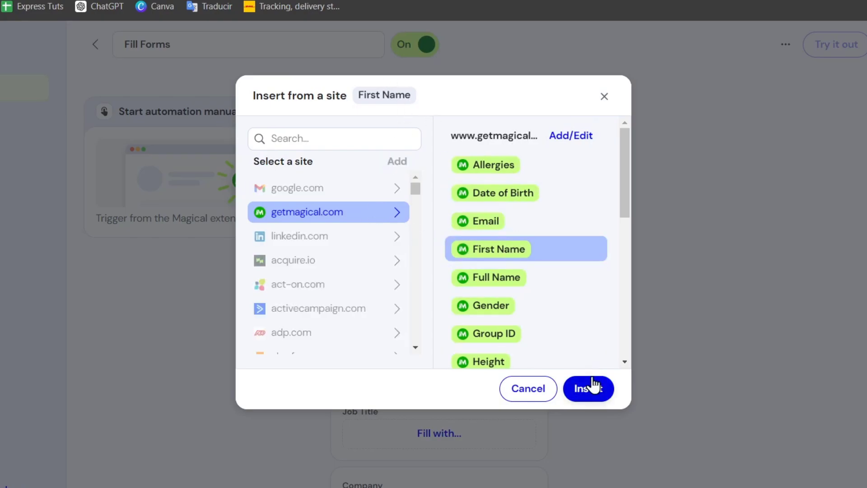
click(588, 389)
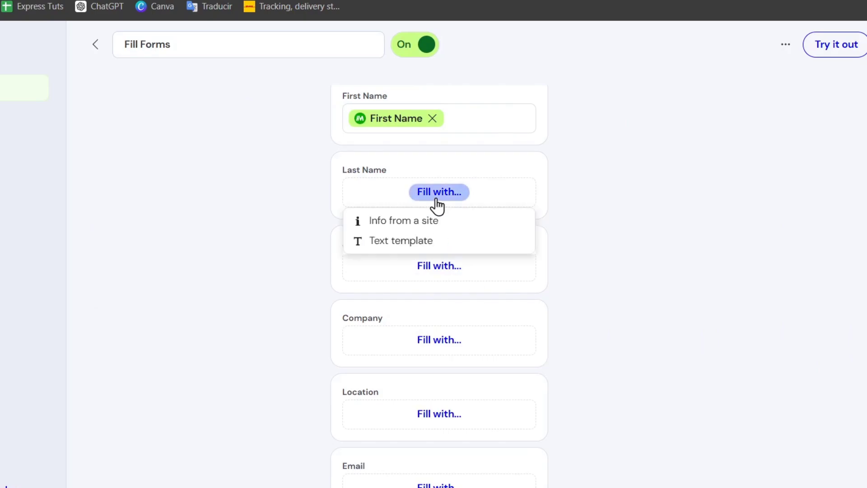
click(404, 220)
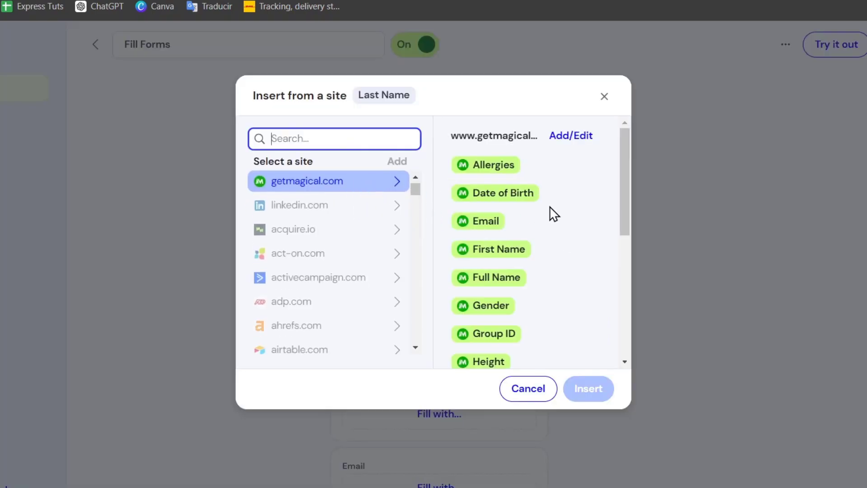
scroll(down, 3)
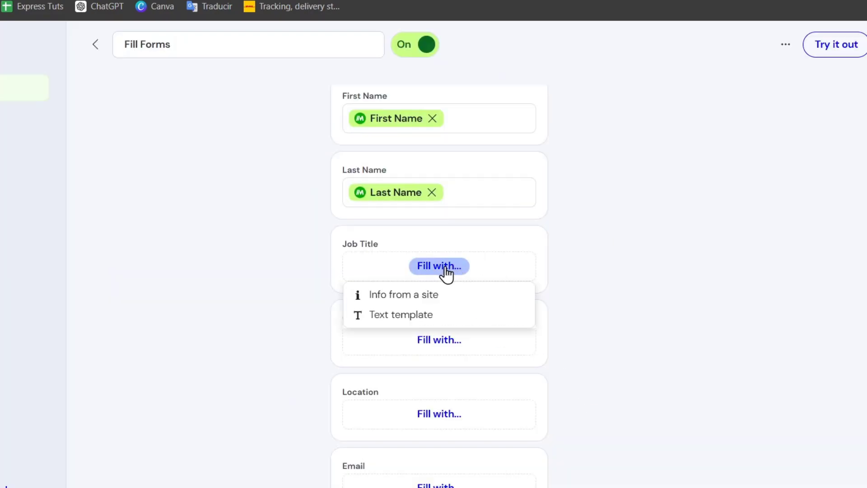
scroll(down, 3)
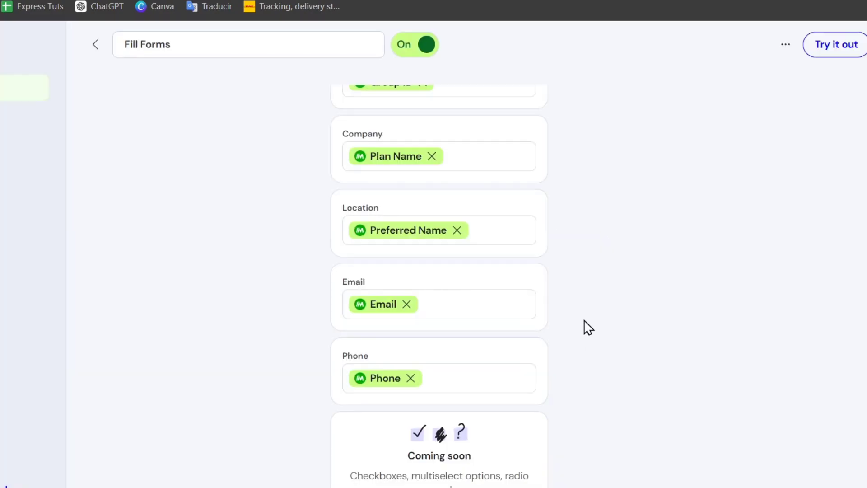
mouse_move(836, 44)
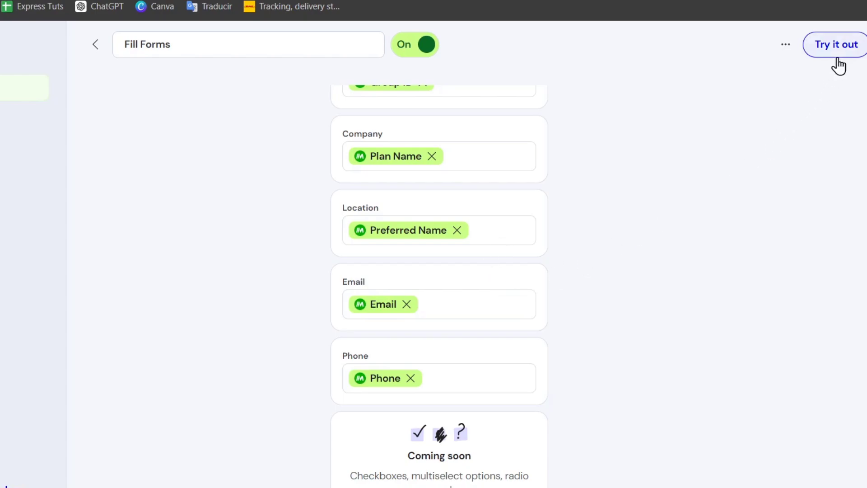
Step: Test-run Fill Forms using the test patient's tab as the data source, then view captured data
click(835, 45)
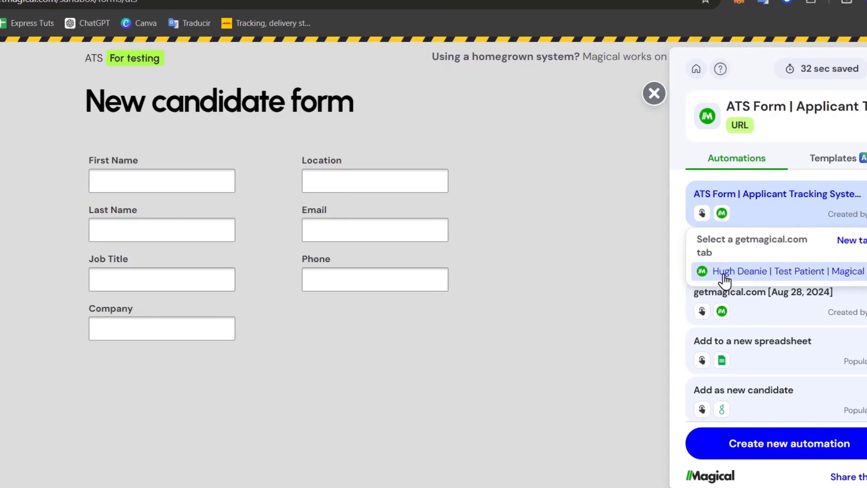
click(785, 271)
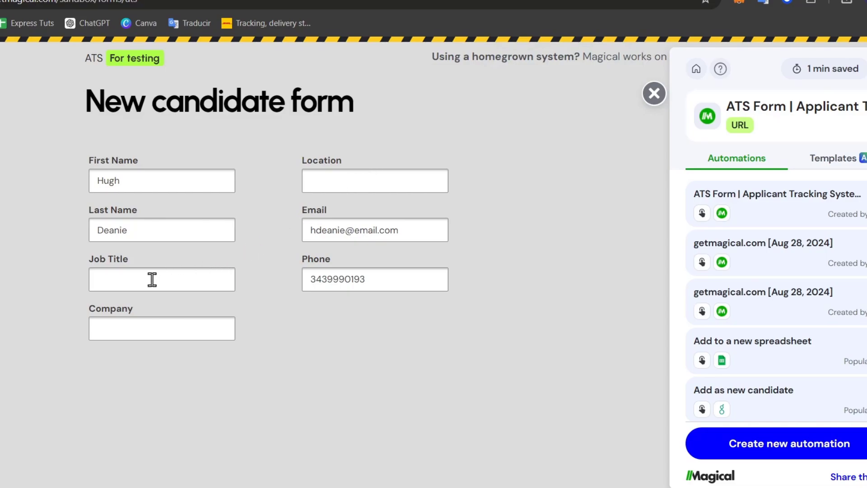
click(375, 181)
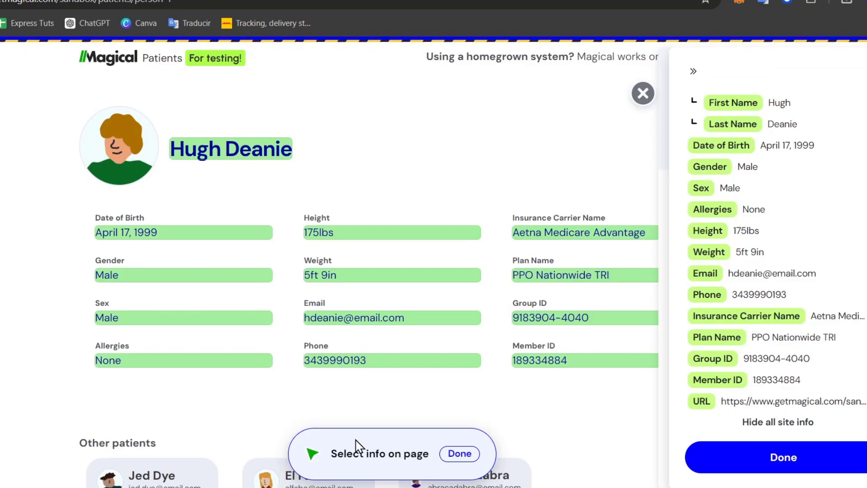
mouse_move(491, 315)
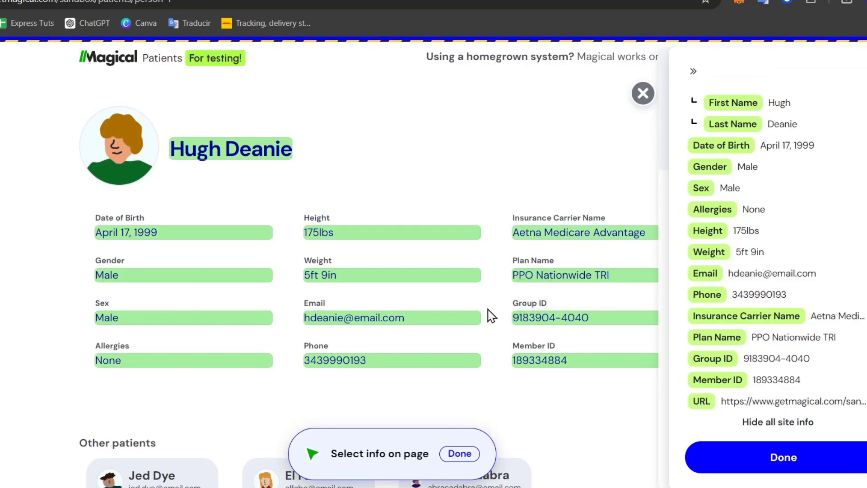
mouse_move(559, 276)
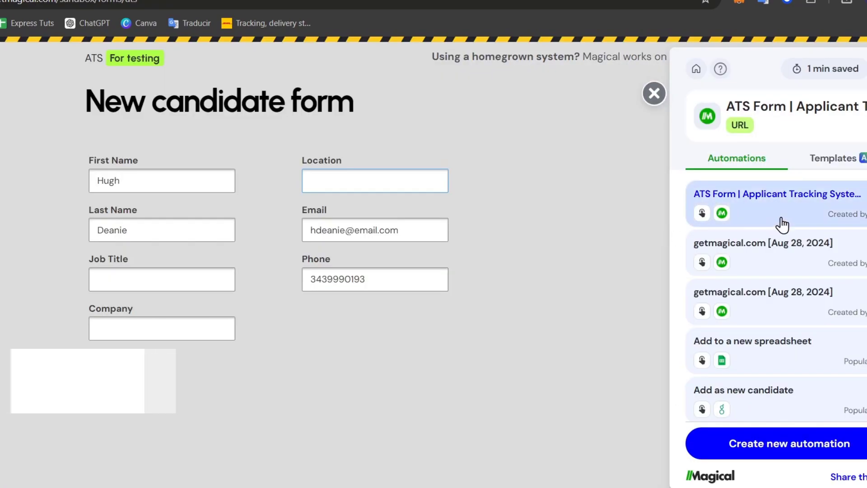
mouse_move(546, 321)
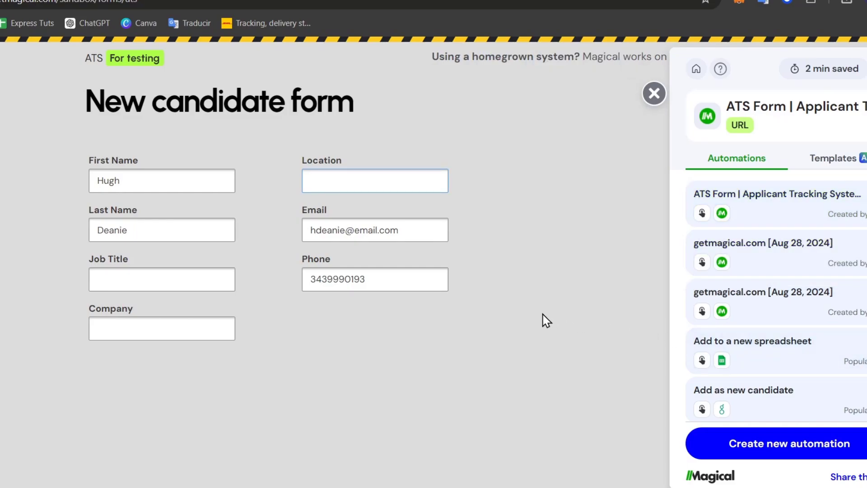
click(374, 180)
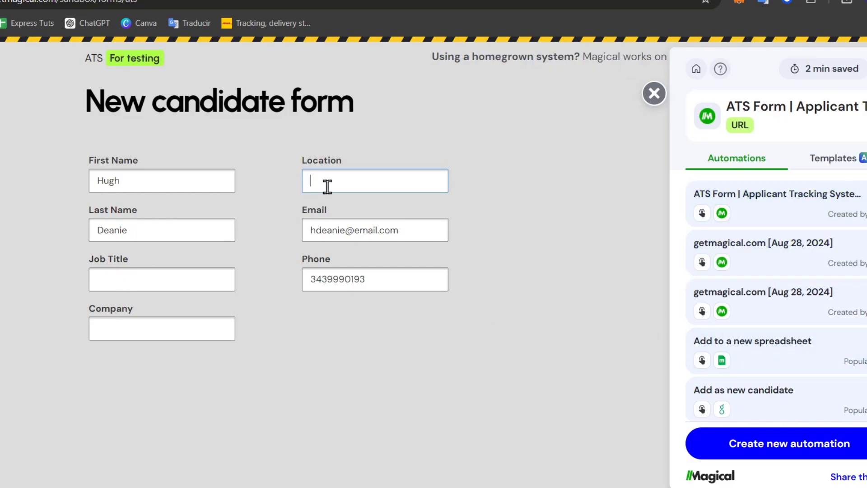
text(175lbs)
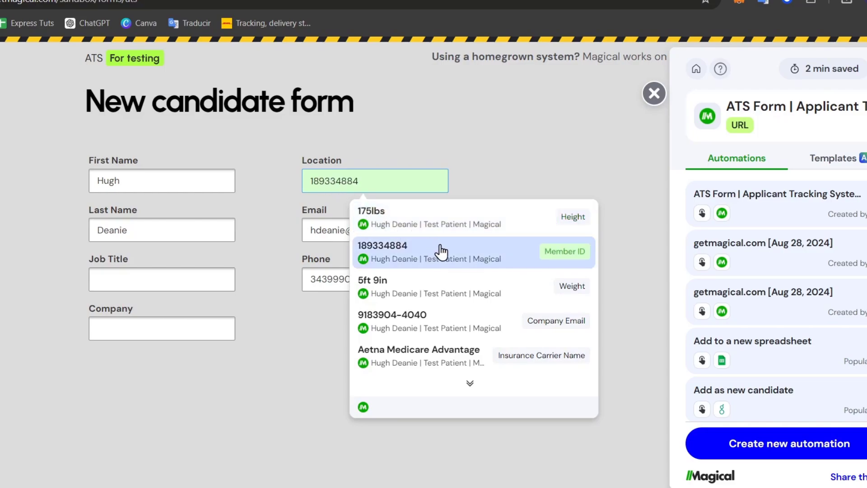
click(391, 321)
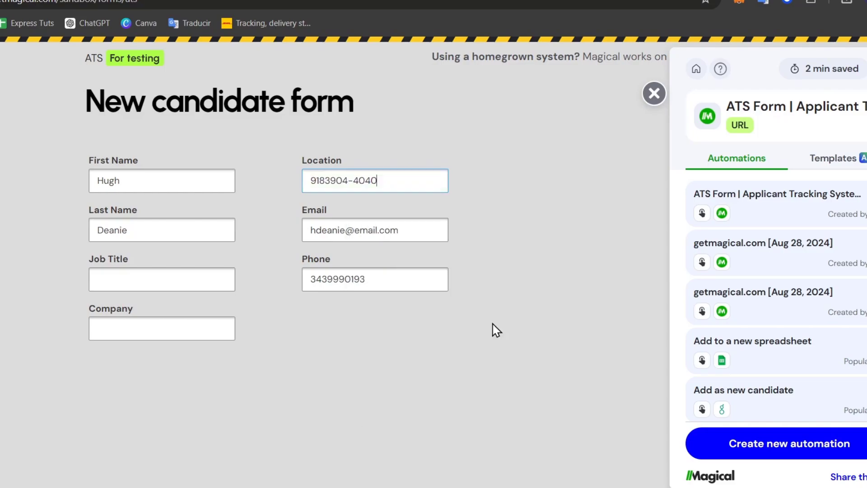
click(162, 327)
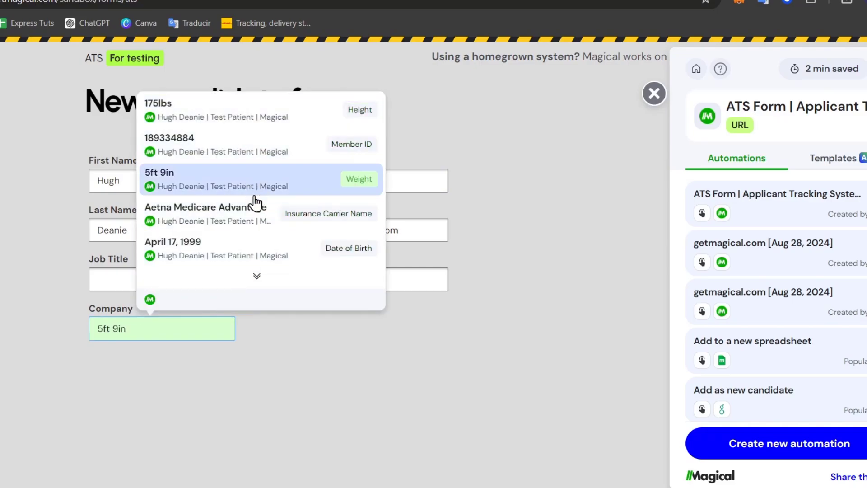
click(205, 213)
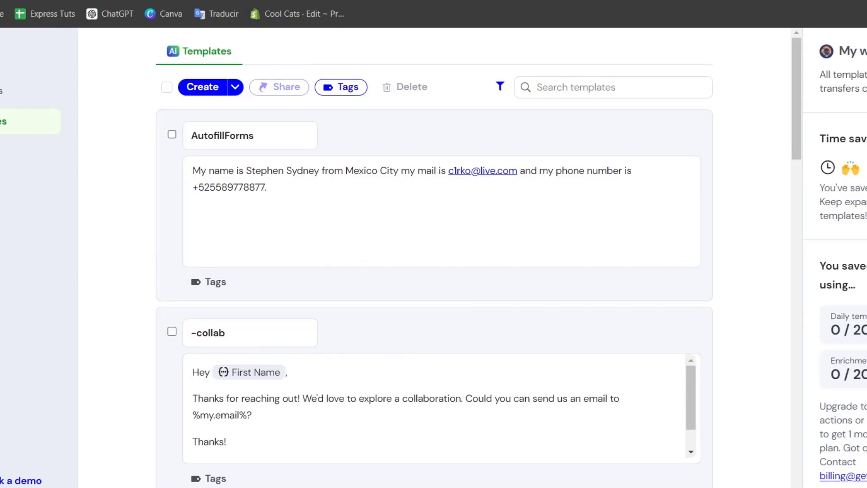
Step: Choose Top-rated templates from the menu beside Create
click(234, 86)
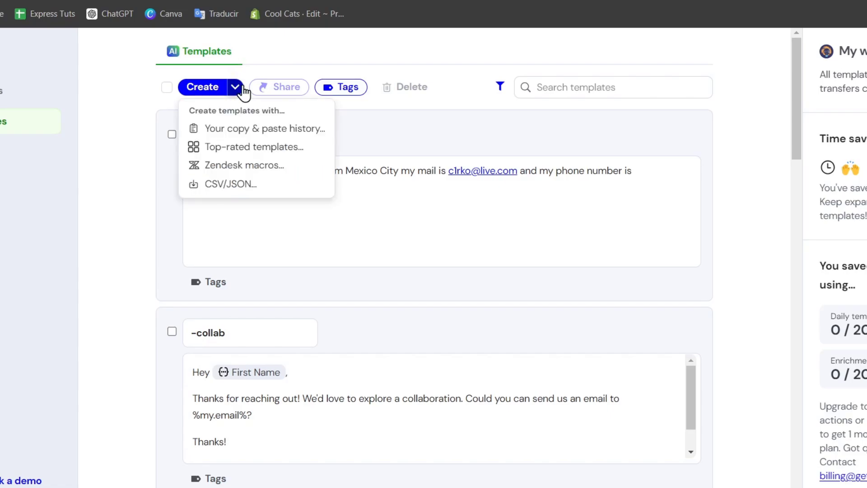
mouse_move(243, 108)
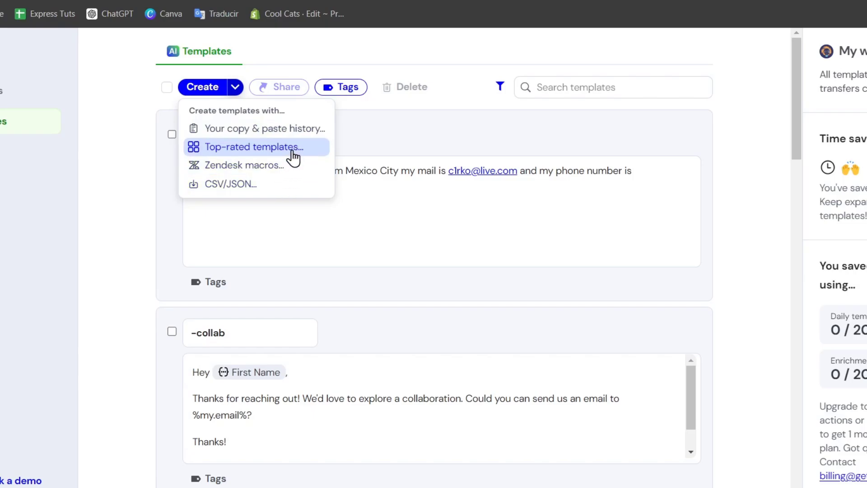
click(254, 146)
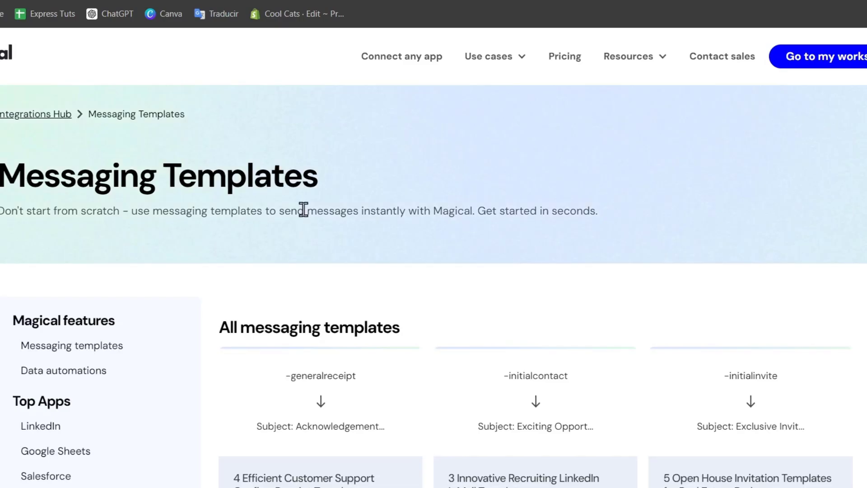